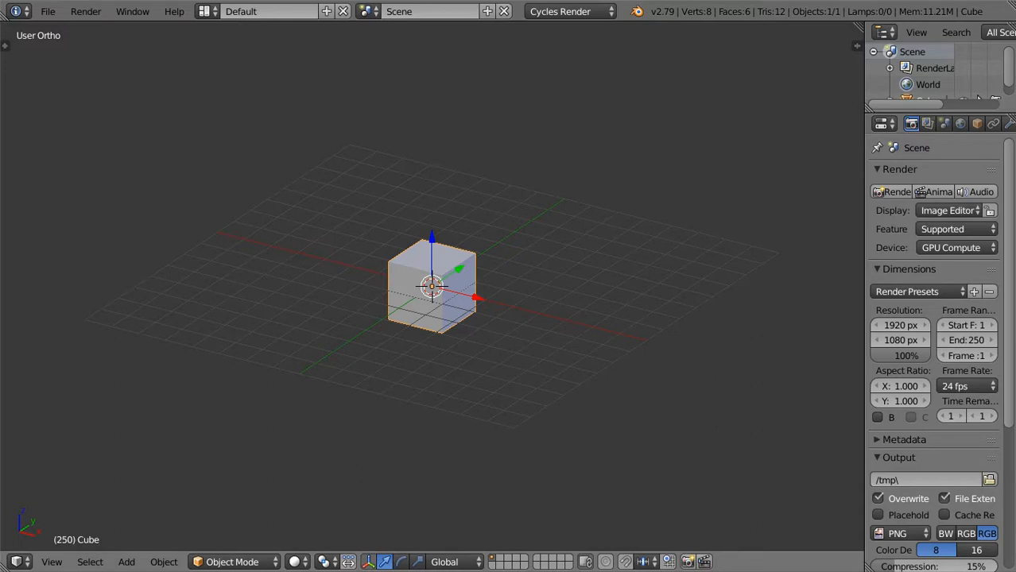
{"action": "mouse_move", "coordinate": [369, 290]}
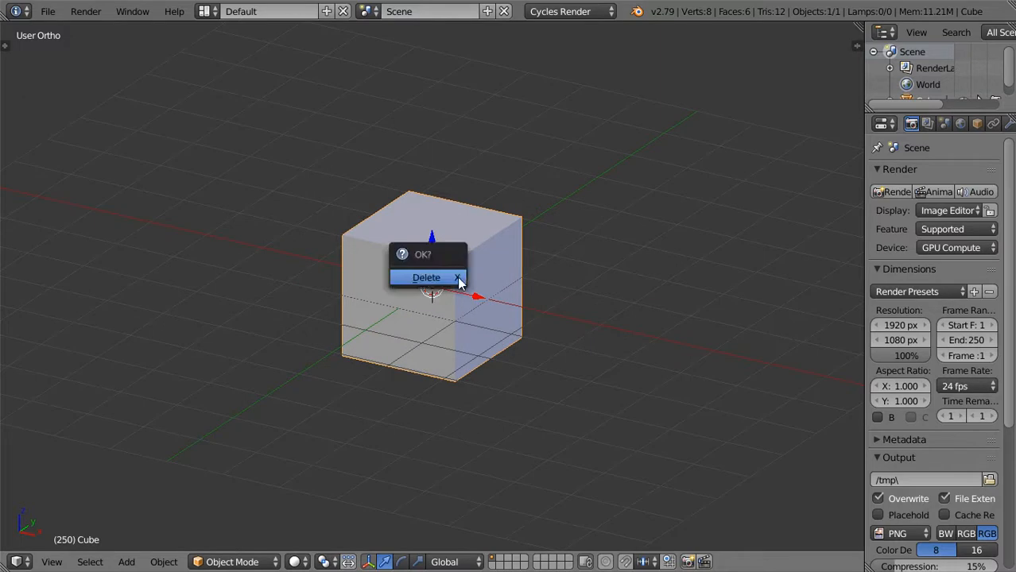
Delete the default cube, leaving the scene empty.
{"action": "left_click", "coordinate": [426, 277]}
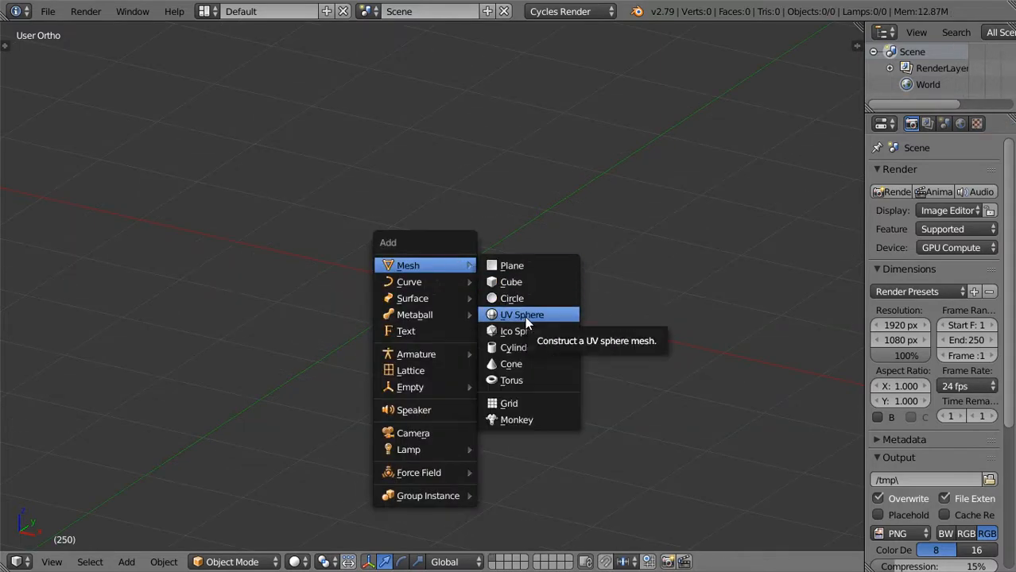
Add a UV sphere, duplicate it to the side, and select both spheres.
{"action": "left_click", "coordinate": [522, 315]}
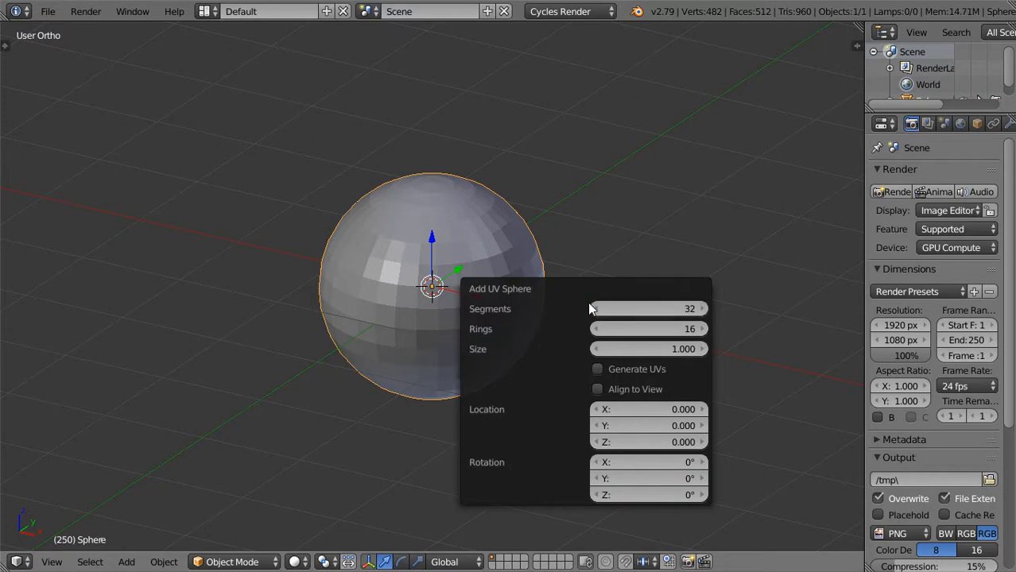
{"action": "left_click", "coordinate": [595, 308]}
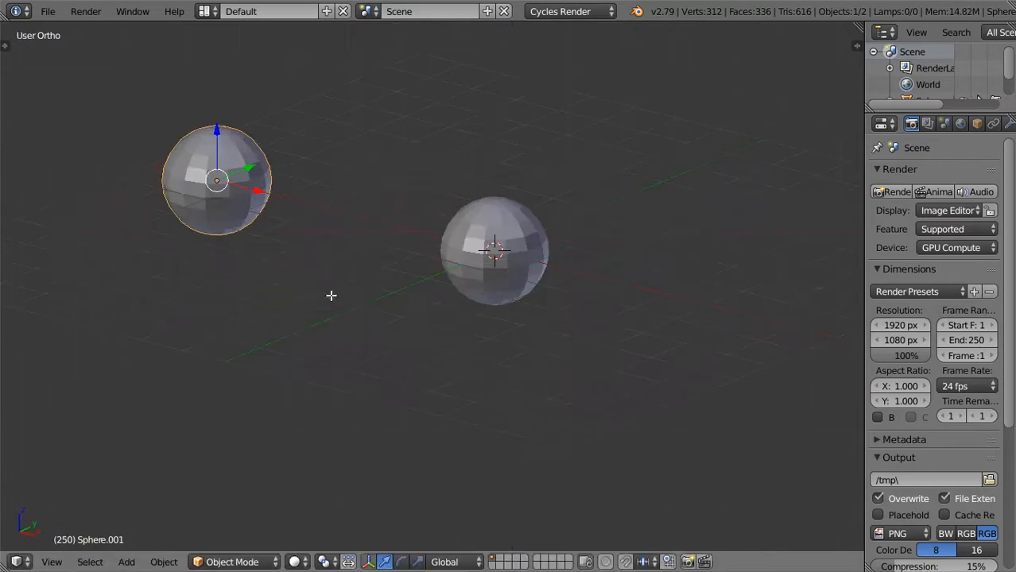
{"action": "left_click", "coordinate": [493, 251]}
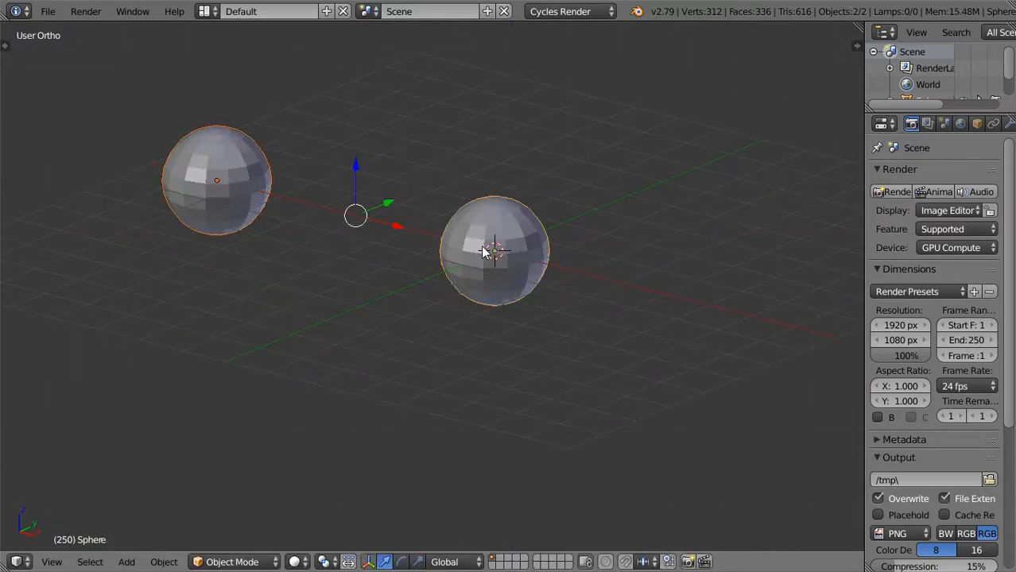
Enter Edit Mode on the merged spheres to bridge them with a 12-cut tube.
{"action": "key", "text": "Tab"}
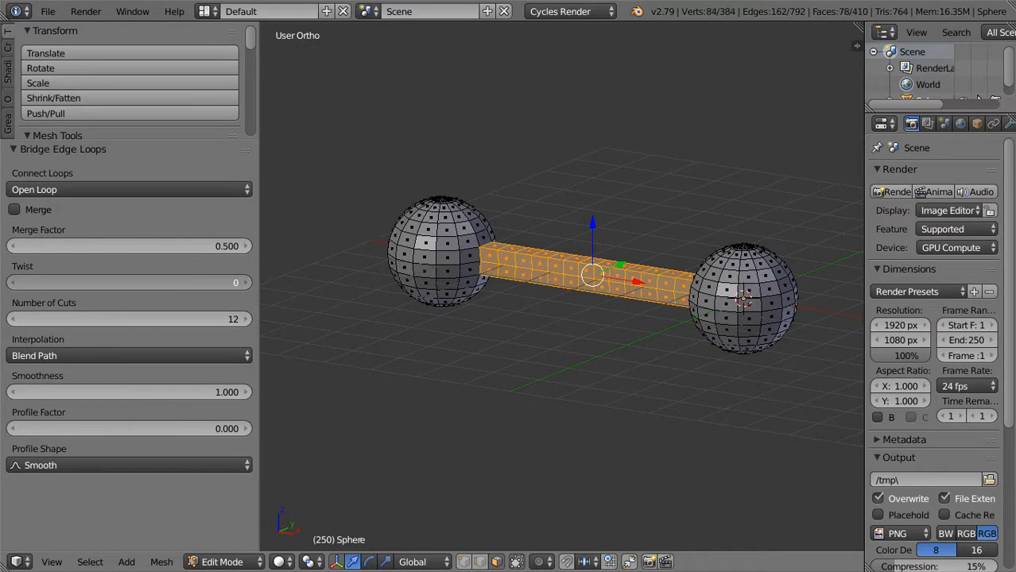
Adjust the Bridge Edge Loops Twist value, settling it at 30.
{"action": "left_click_drag", "start_coordinate": [127, 283], "coordinate": [140, 283]}
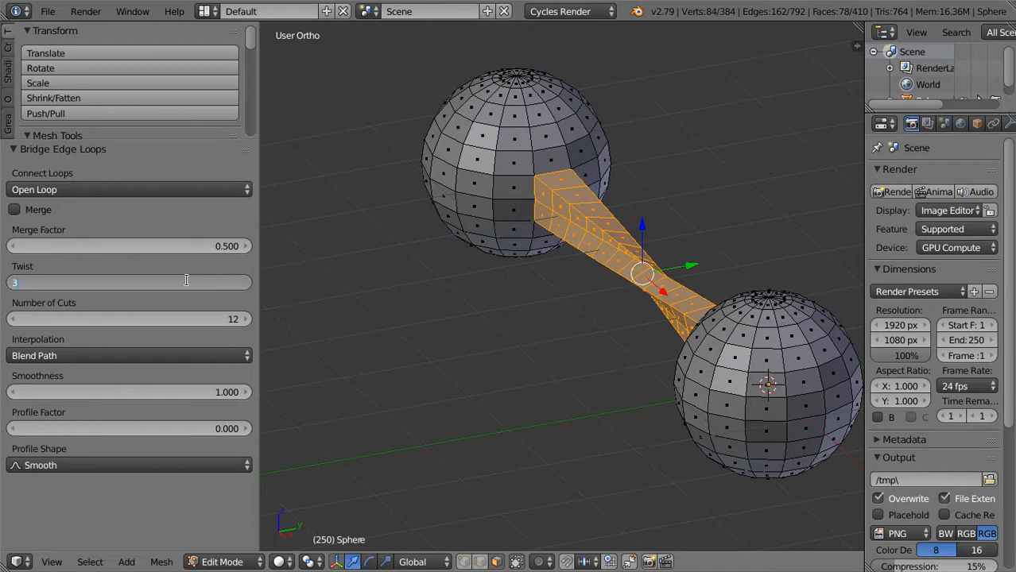
{"action": "type", "text": "30"}
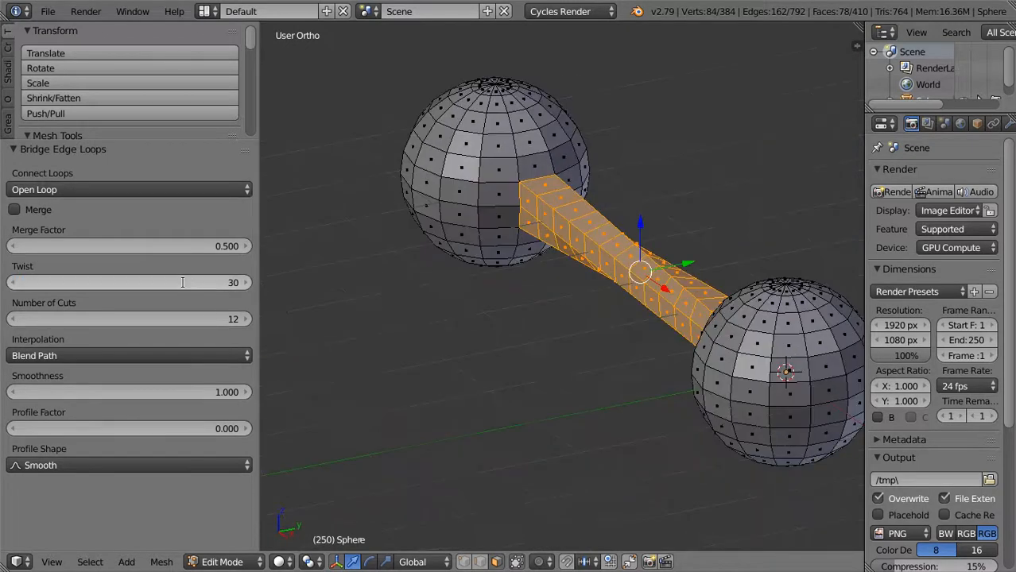
{"action": "left_click_drag", "start_coordinate": [183, 283], "coordinate": [230, 283]}
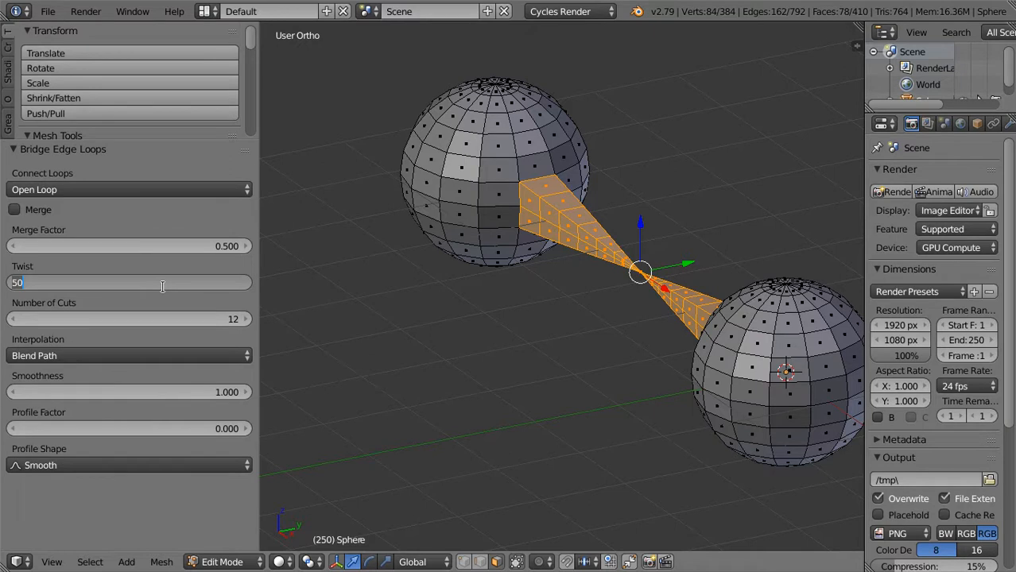
{"action": "left_click_drag", "start_coordinate": [159, 283], "coordinate": [127, 283]}
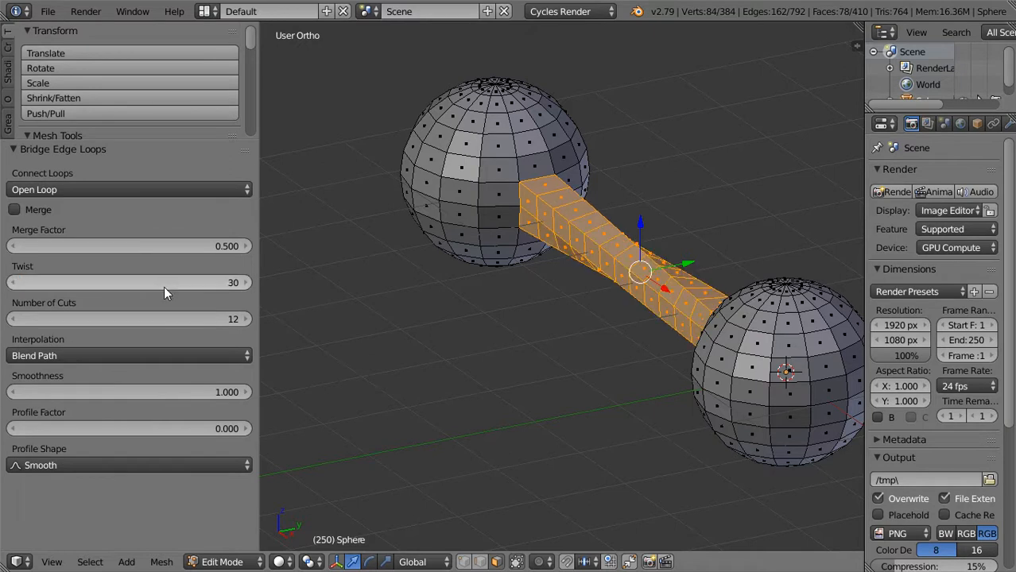
{"action": "mouse_move", "coordinate": [322, 262]}
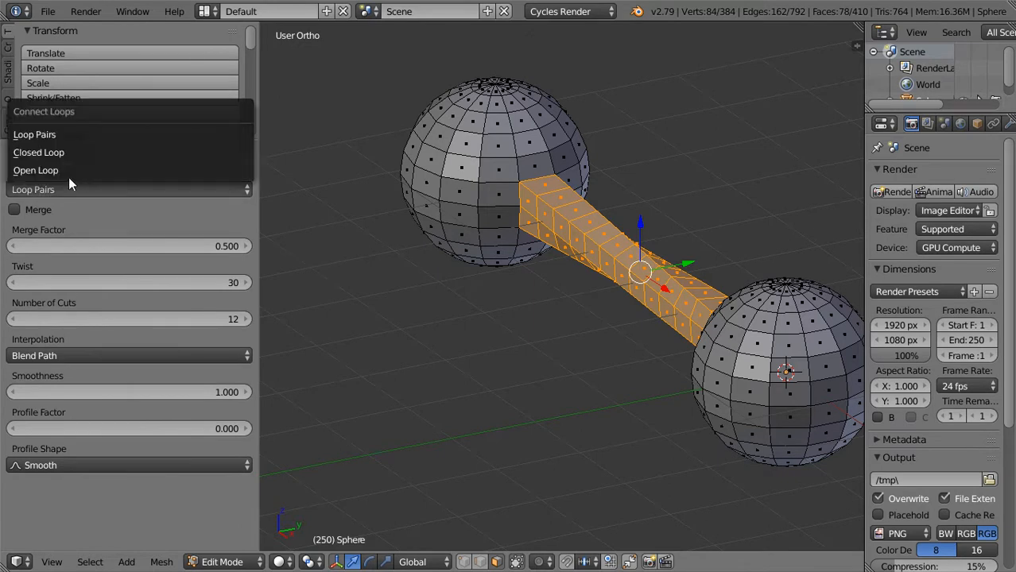
Change the Connect Loops setting so the bridged tube is removed.
{"action": "left_click", "coordinate": [38, 153]}
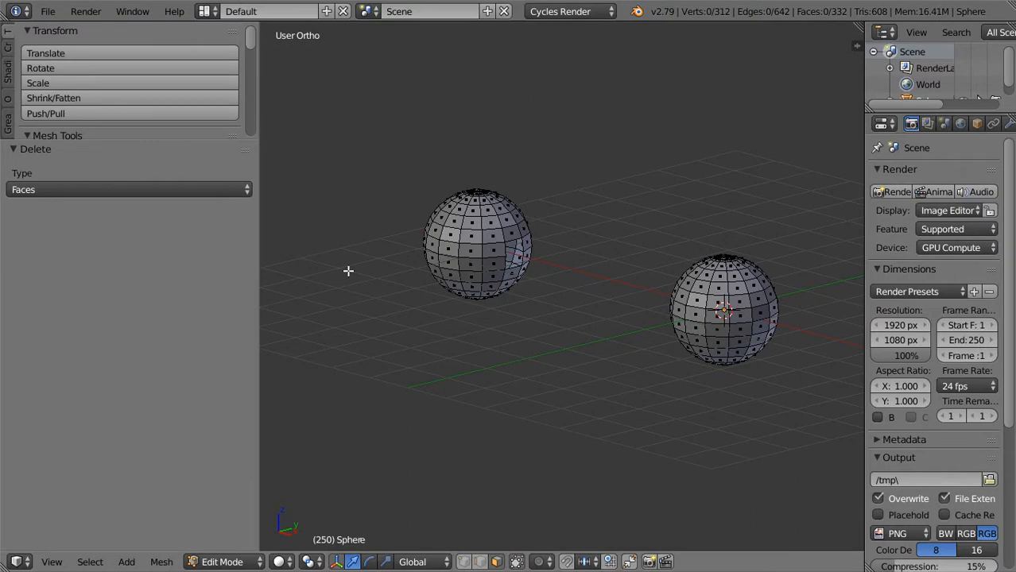
Re-bridge the sphere openings twice, then delete everything from the scene.
{"action": "scroll", "scroll_direction": "up", "scroll_amount": 3}
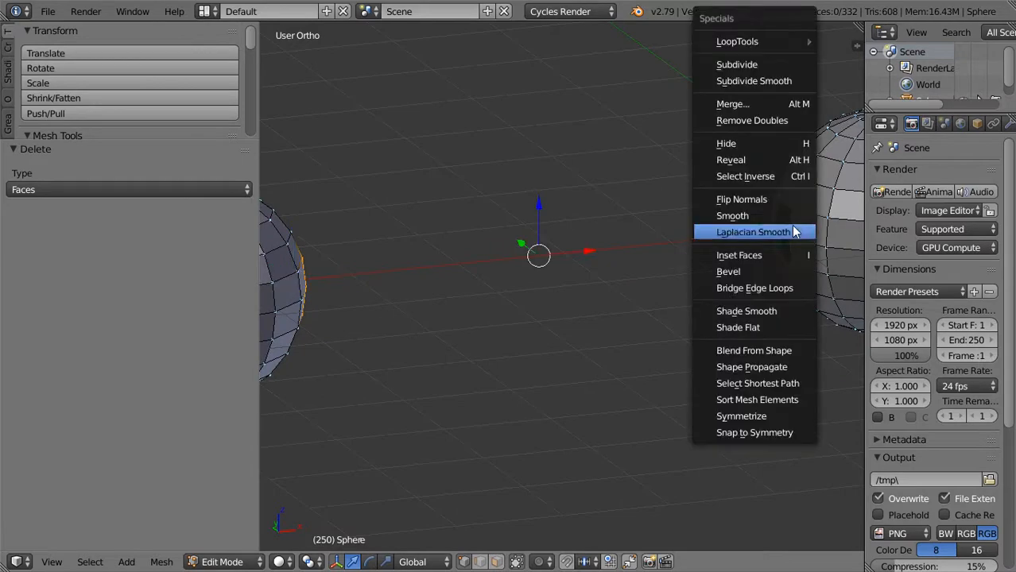
{"action": "left_click", "coordinate": [754, 288]}
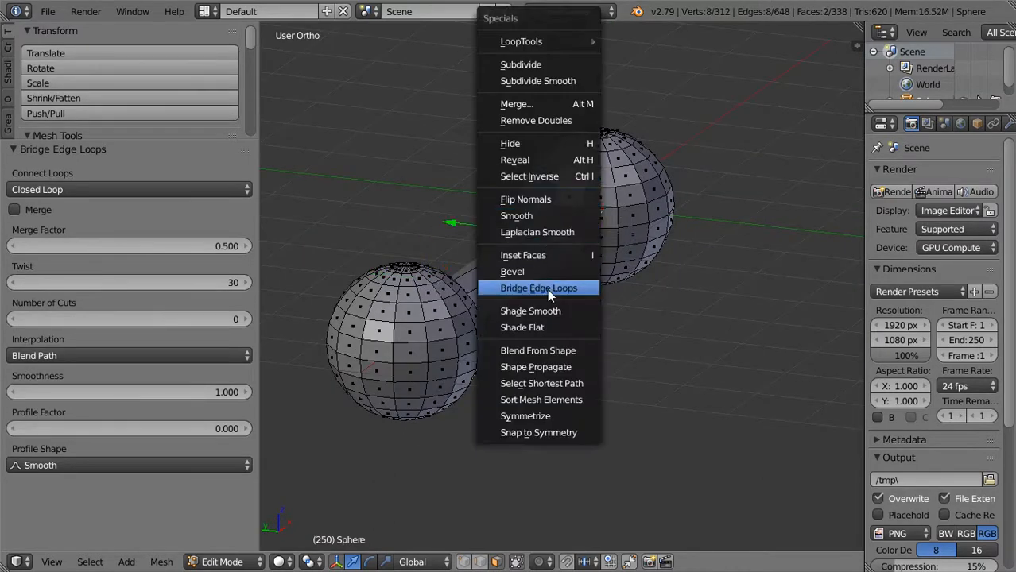
{"action": "left_click", "coordinate": [537, 288]}
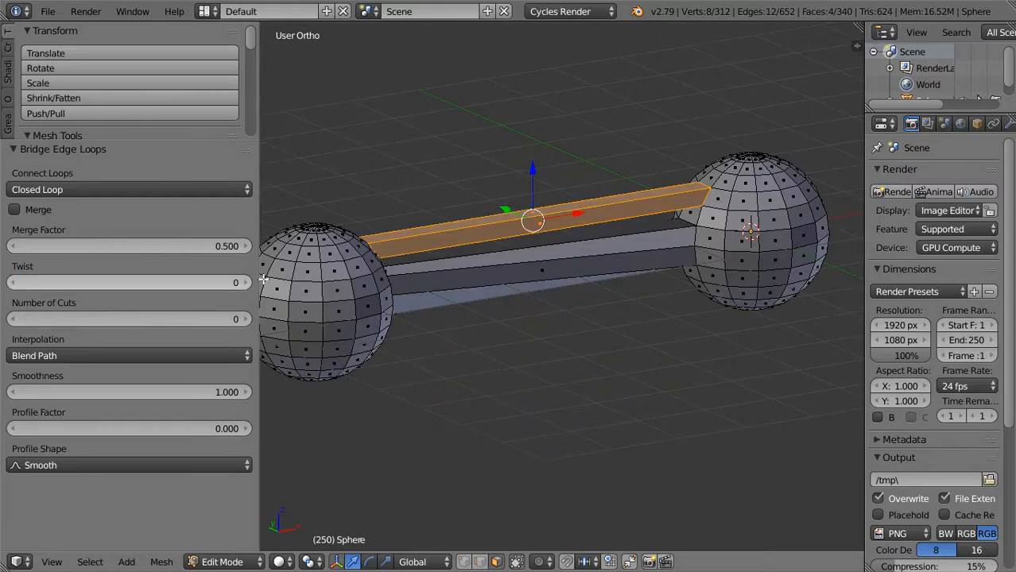
{"action": "key", "text": "Delete"}
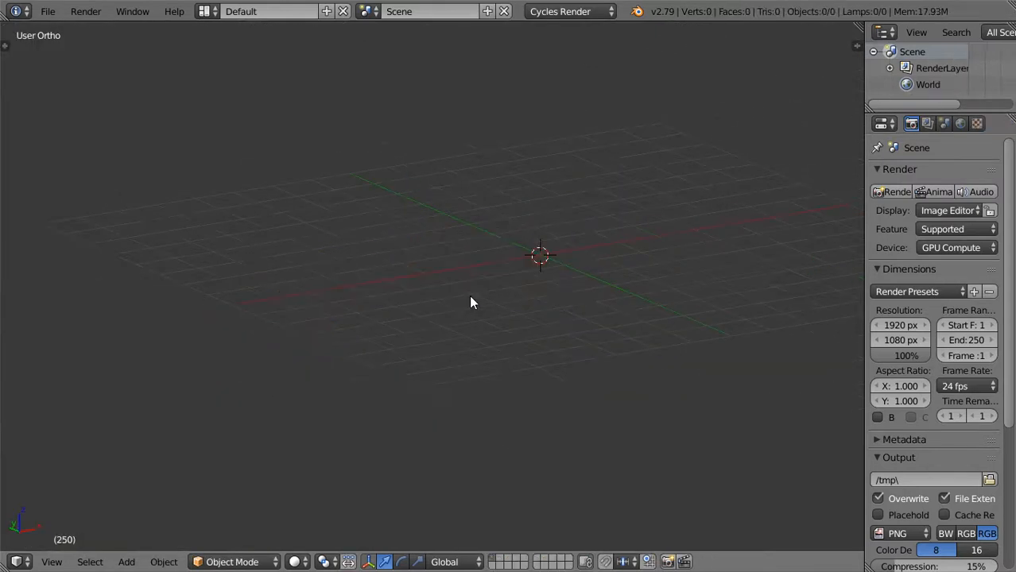
Add a cube mesh from the Add menu and duplicate the rounded cube.
{"action": "left_click", "coordinate": [126, 563]}
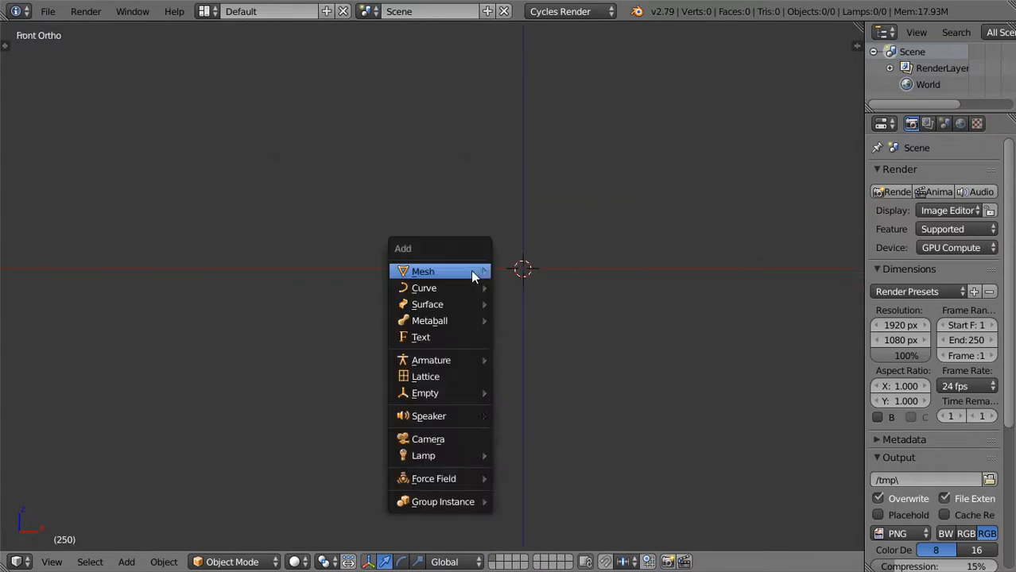
{"action": "left_click", "coordinate": [423, 270]}
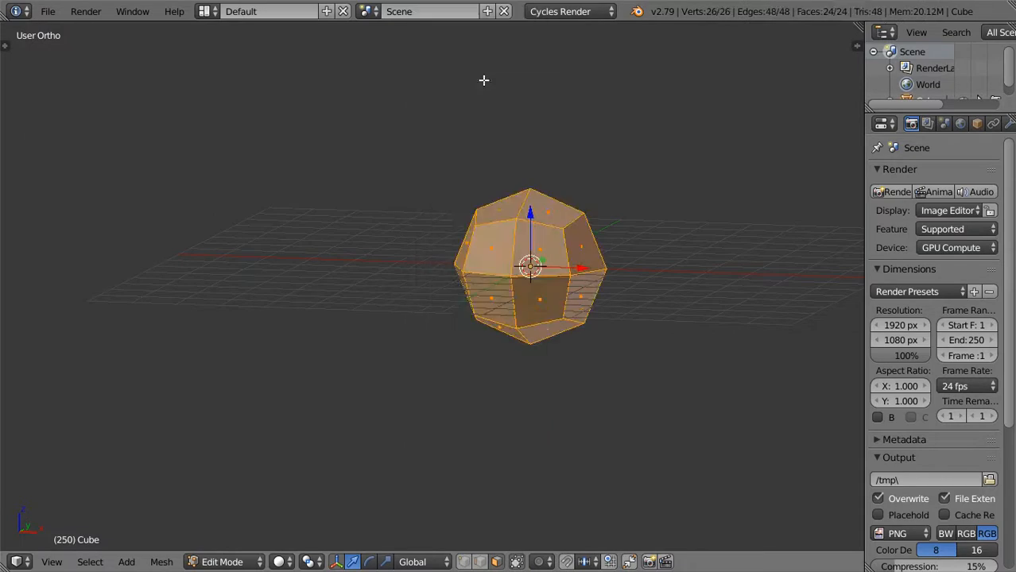
{"action": "key", "text": "t"}
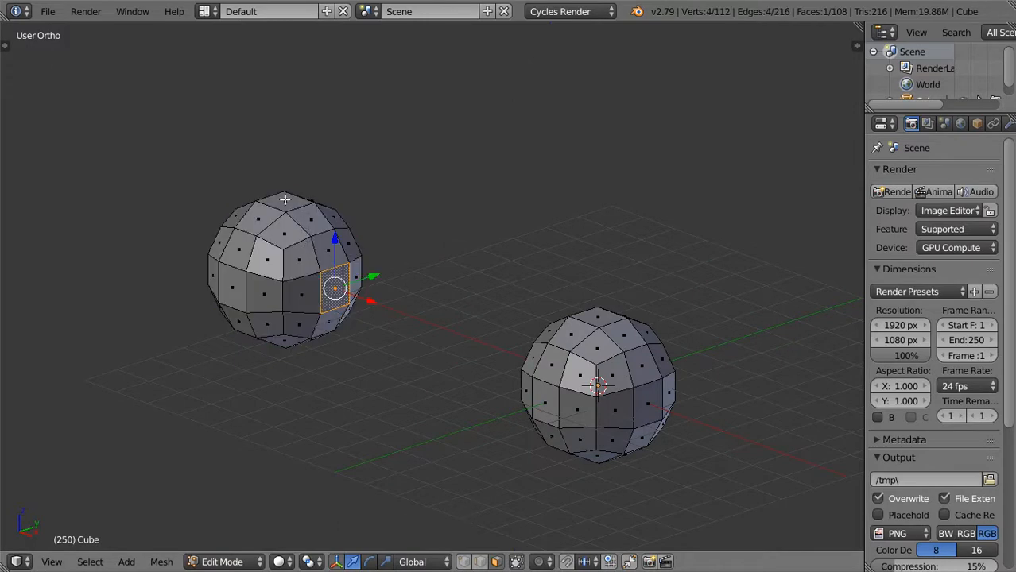
Delete a selected face on each cube-sphere to open a hole in both.
{"action": "left_click", "coordinate": [283, 199]}
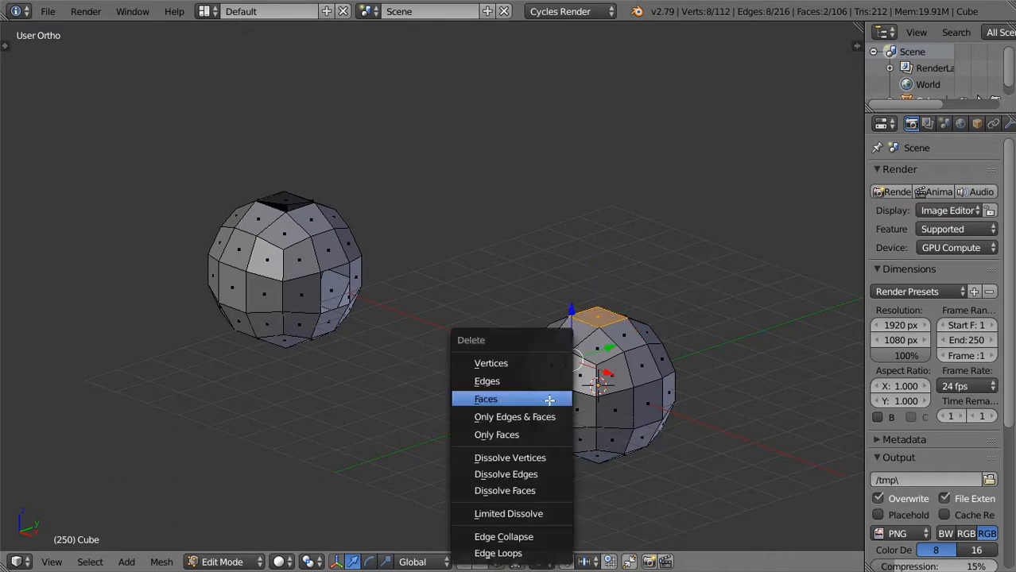
{"action": "left_click", "coordinate": [487, 399]}
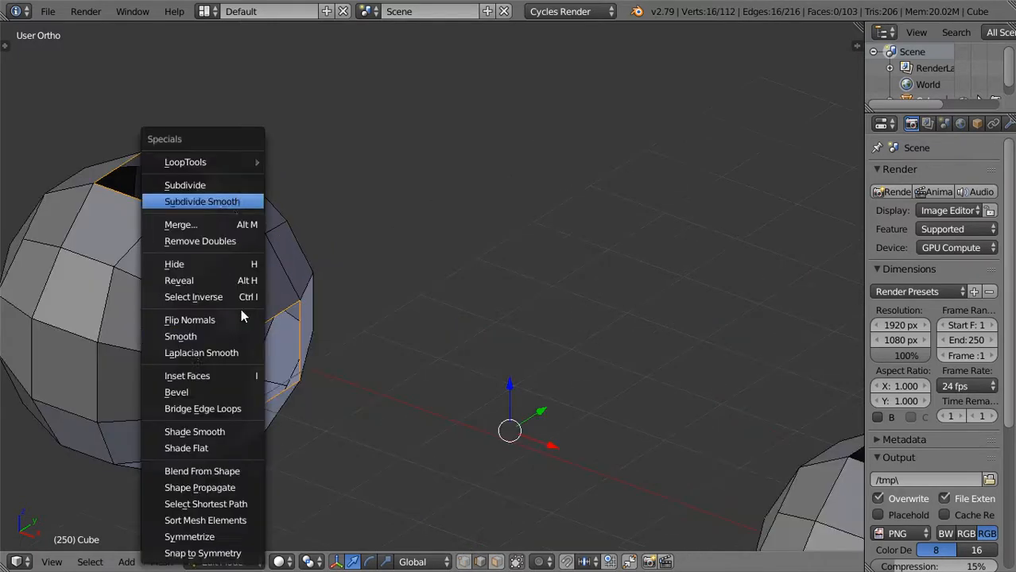
{"action": "mouse_move", "coordinate": [203, 409]}
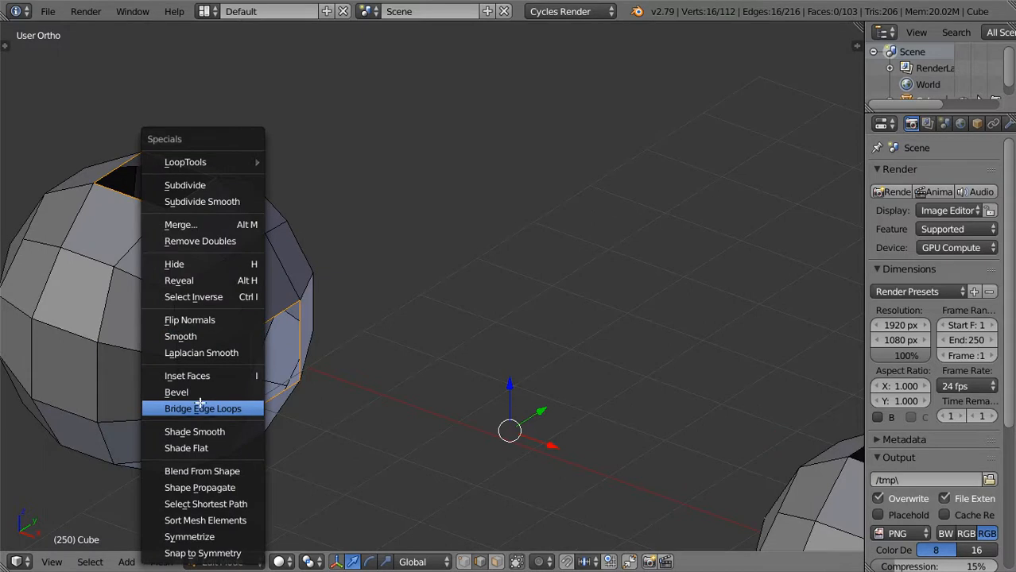
Bridge the two holes with Bridge Edge Loops set to Open Loop.
{"action": "left_click", "coordinate": [202, 408]}
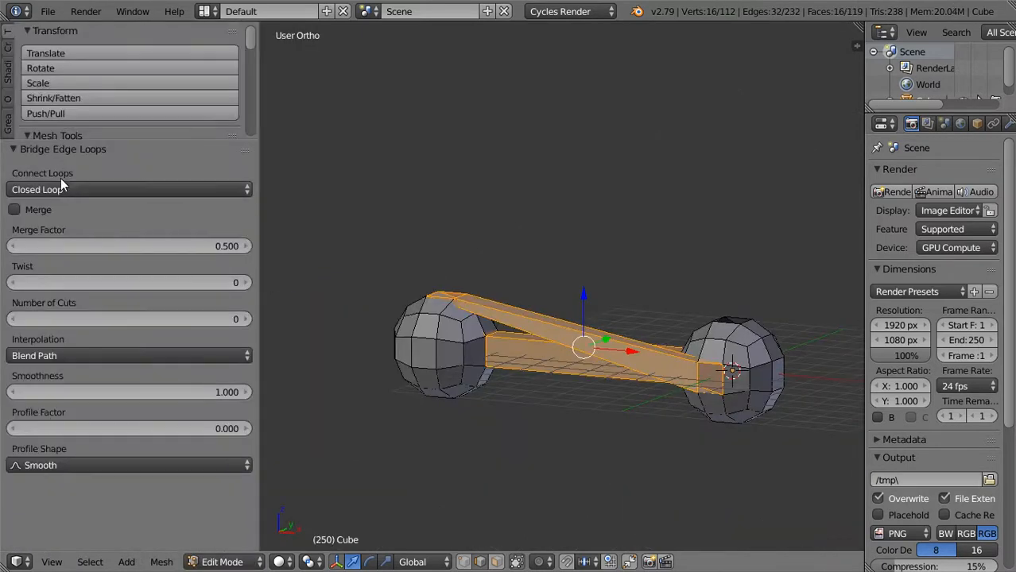
{"action": "left_click", "coordinate": [127, 190]}
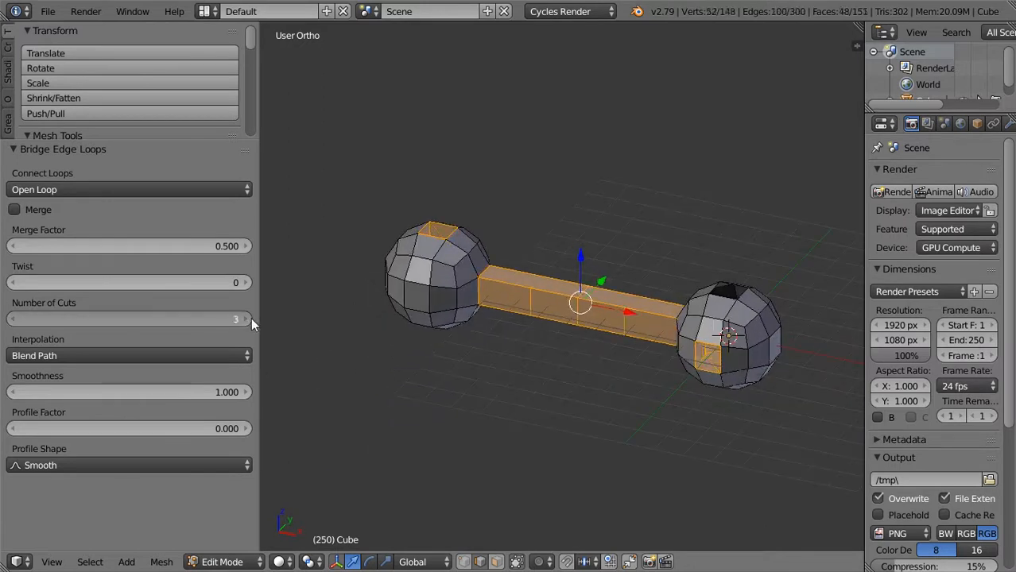
Set the tube's Number of Cuts to 18 and orbit to inspect it.
{"action": "left_click_drag", "start_coordinate": [119, 318], "coordinate": [236, 318]}
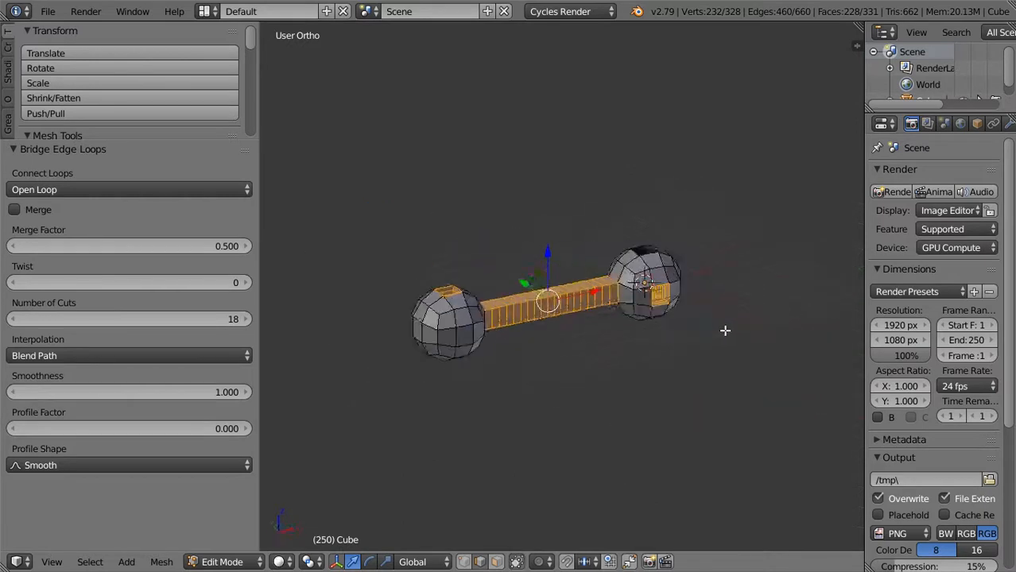
{"action": "left_click_drag", "start_coordinate": [556, 318], "coordinate": [572, 334]}
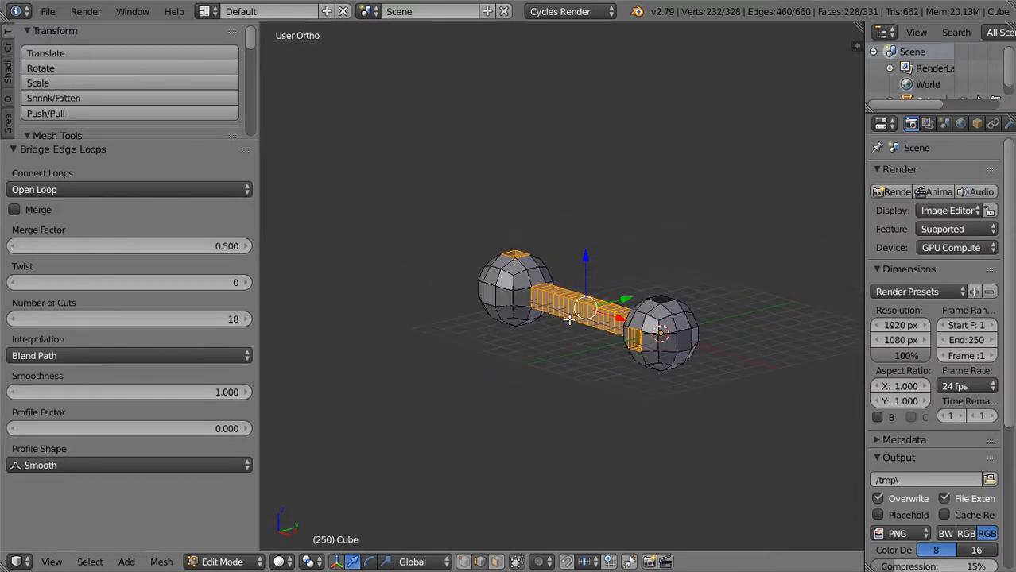